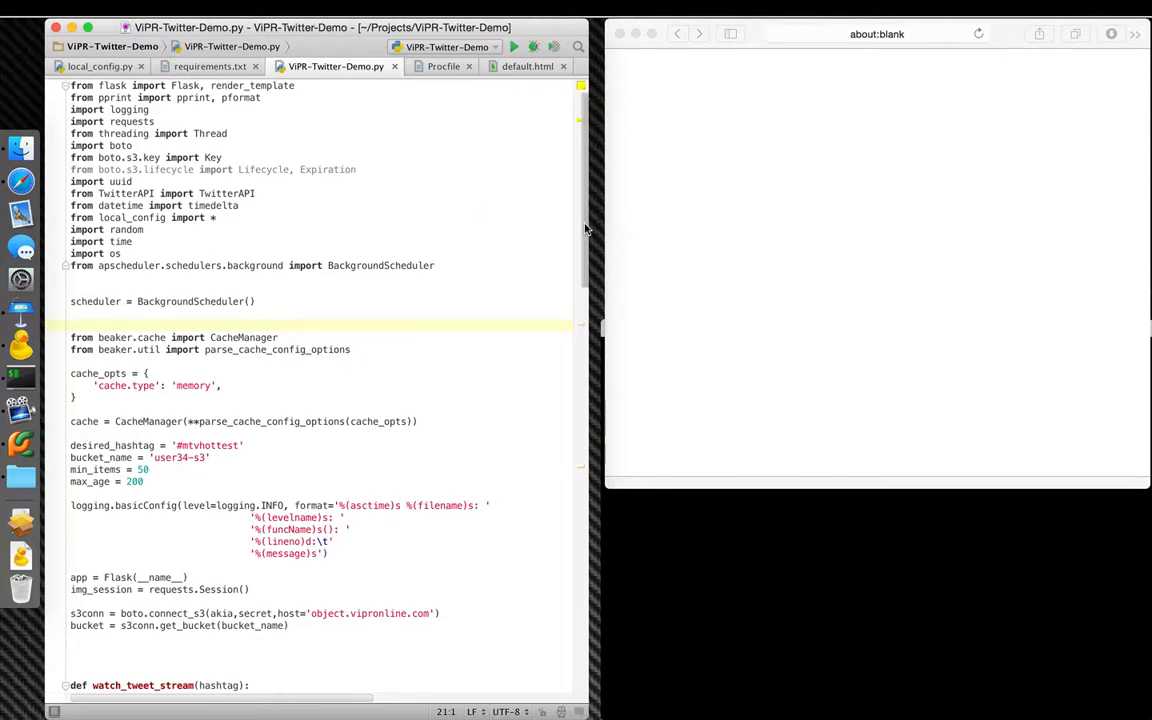
Review ViPR-Twitter-Demo.py from imports to the Flask route while vt.cfapps.io loads
{"action": "scroll", "scroll_direction": "down", "scroll_amount": 3}
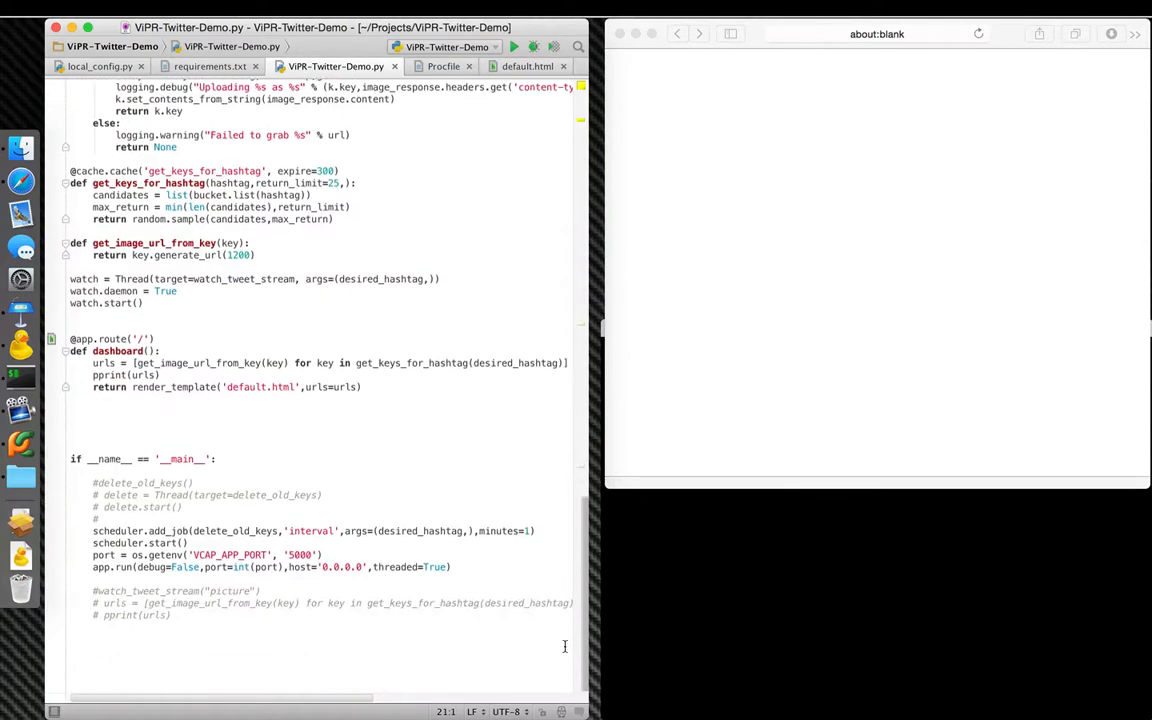
{"action": "scroll", "scroll_direction": "up", "scroll_amount": 3}
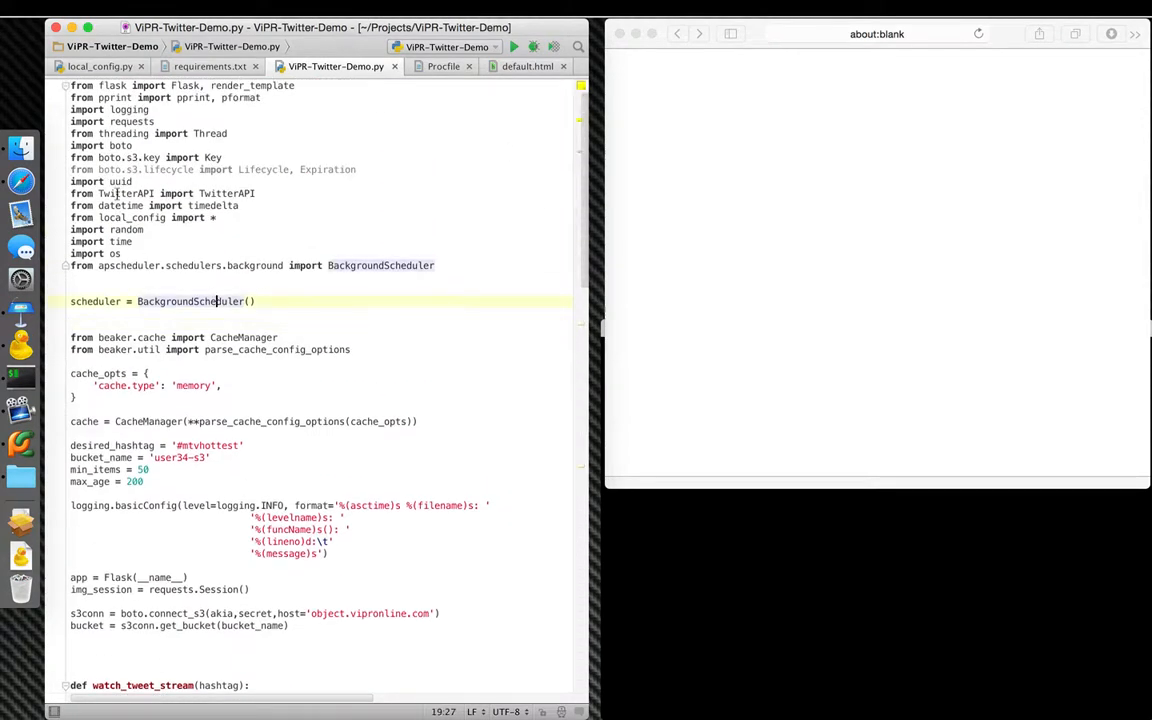
{"action": "left_click", "coordinate": [356, 168]}
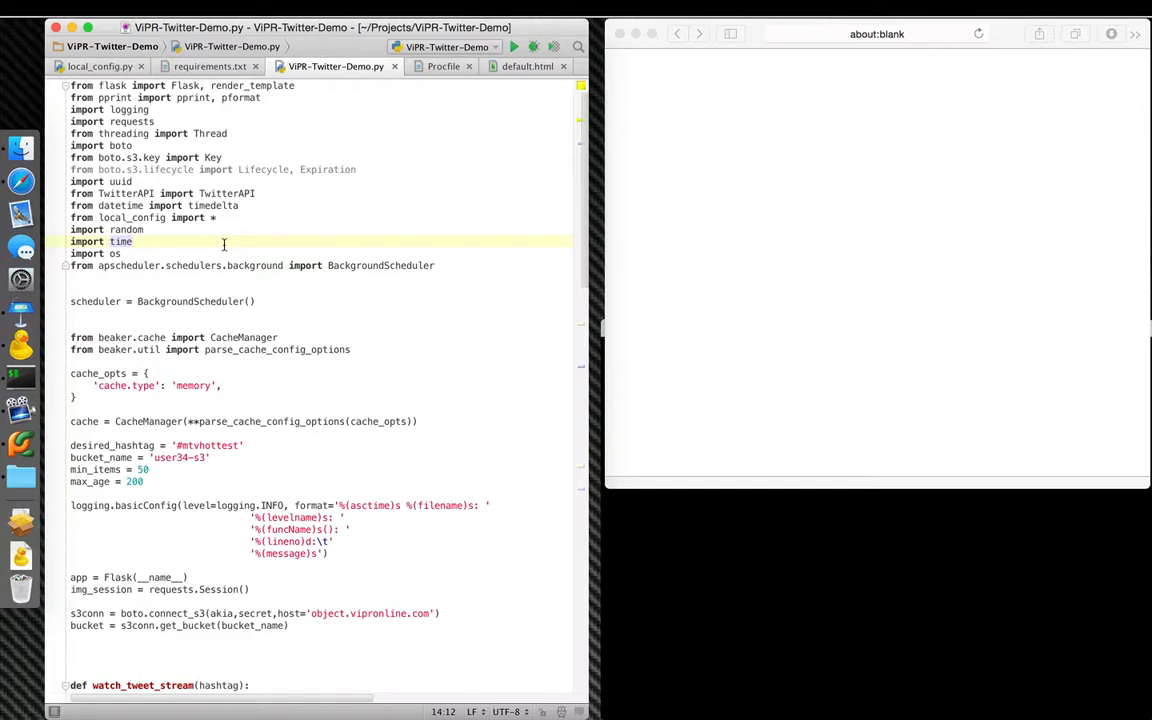
{"action": "mouse_move", "coordinate": [214, 194]}
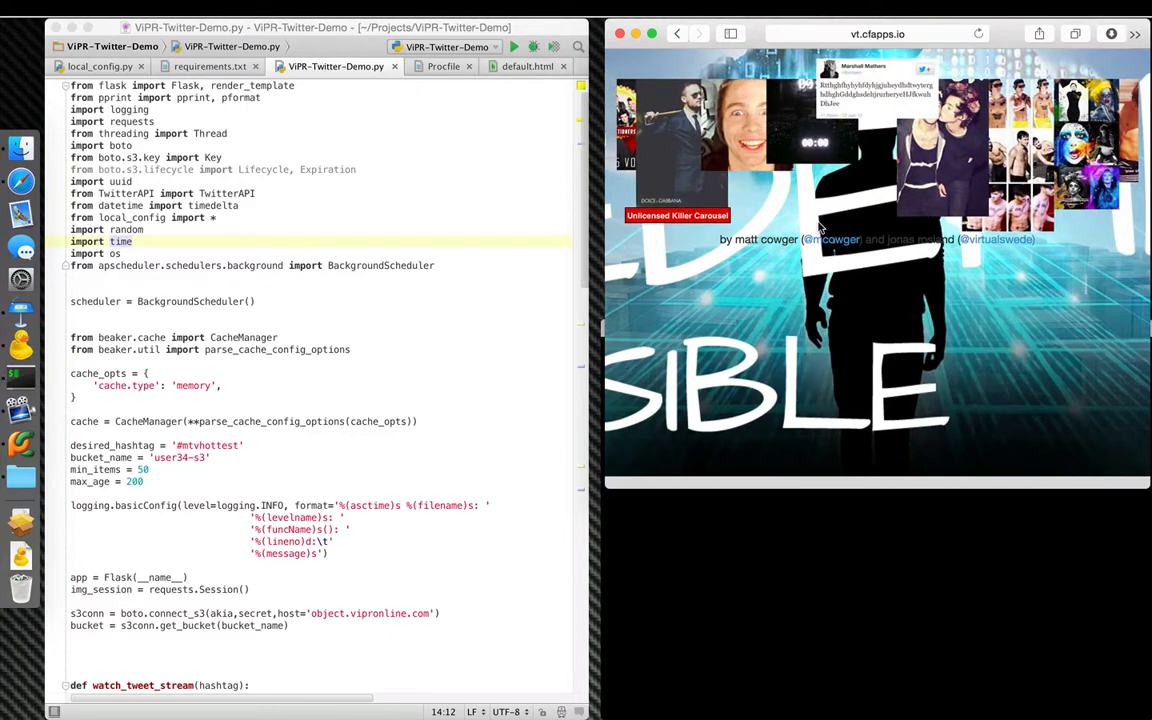
Change desired_hashtag from '#mvhottest' to '#vmworld' in the app script
{"action": "left_click", "coordinate": [260, 432]}
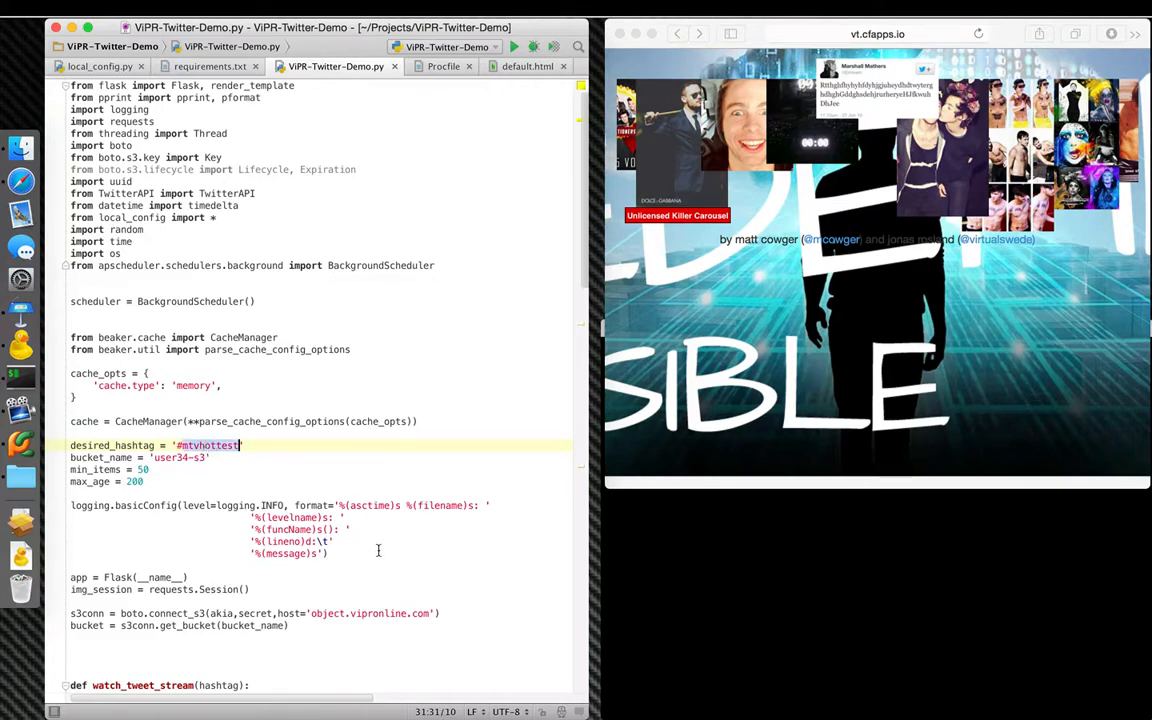
{"action": "type", "text": "#vmworld"}
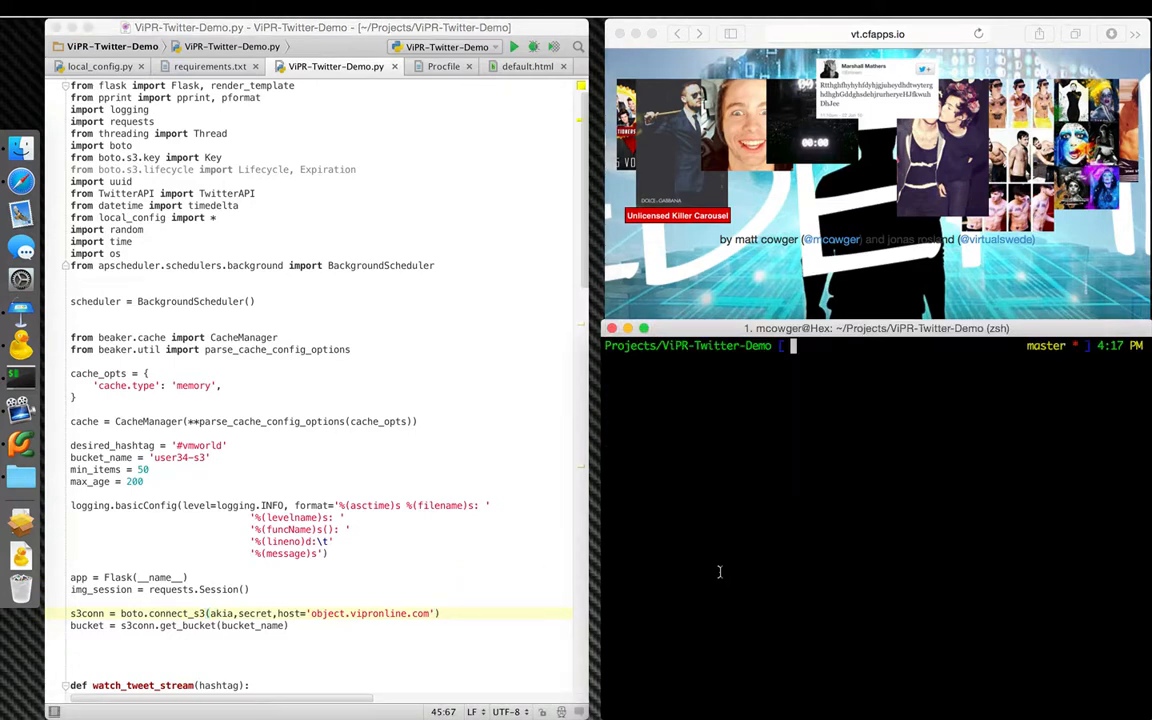
{"action": "mouse_move", "coordinate": [726, 448]}
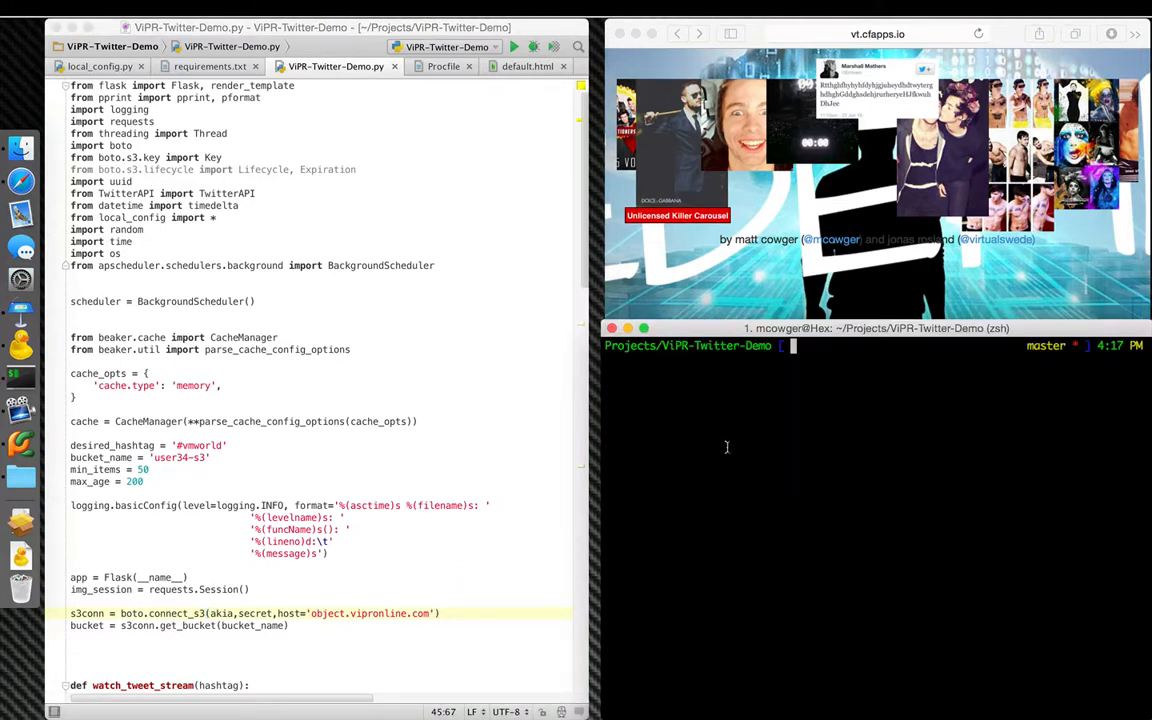
Run 'cf apps' to list the Cloud Foundry apps with their states and URLs
{"action": "type", "text": "c"}
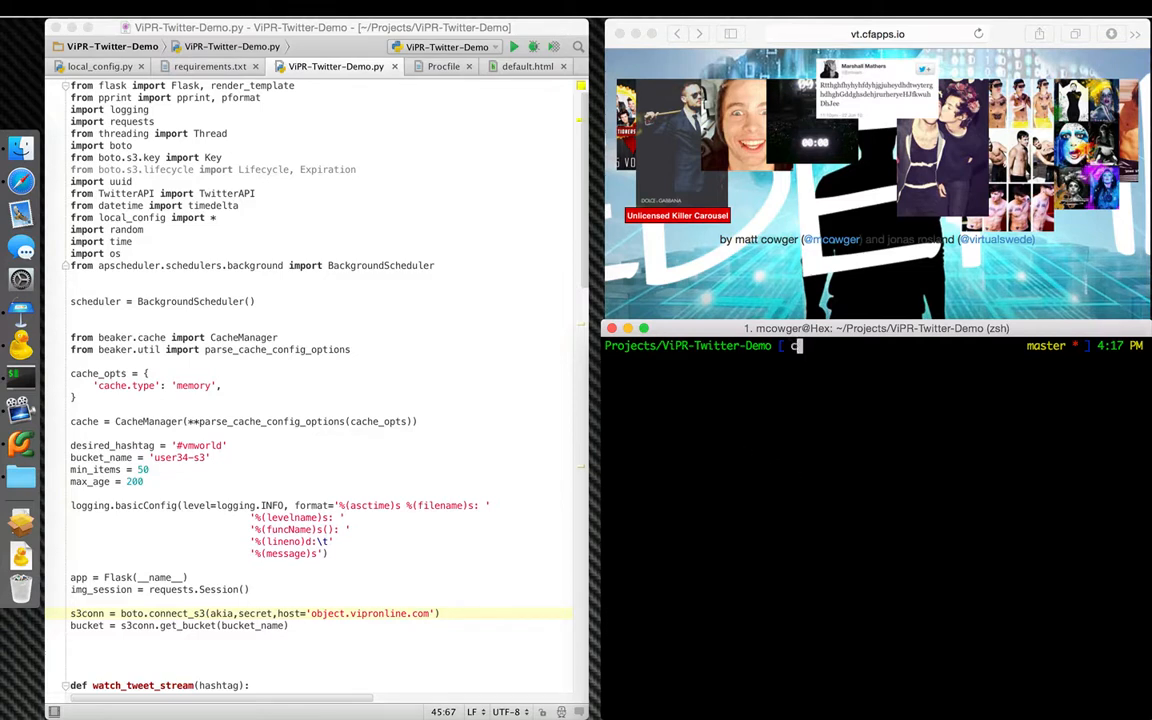
{"action": "type", "text": "f"}
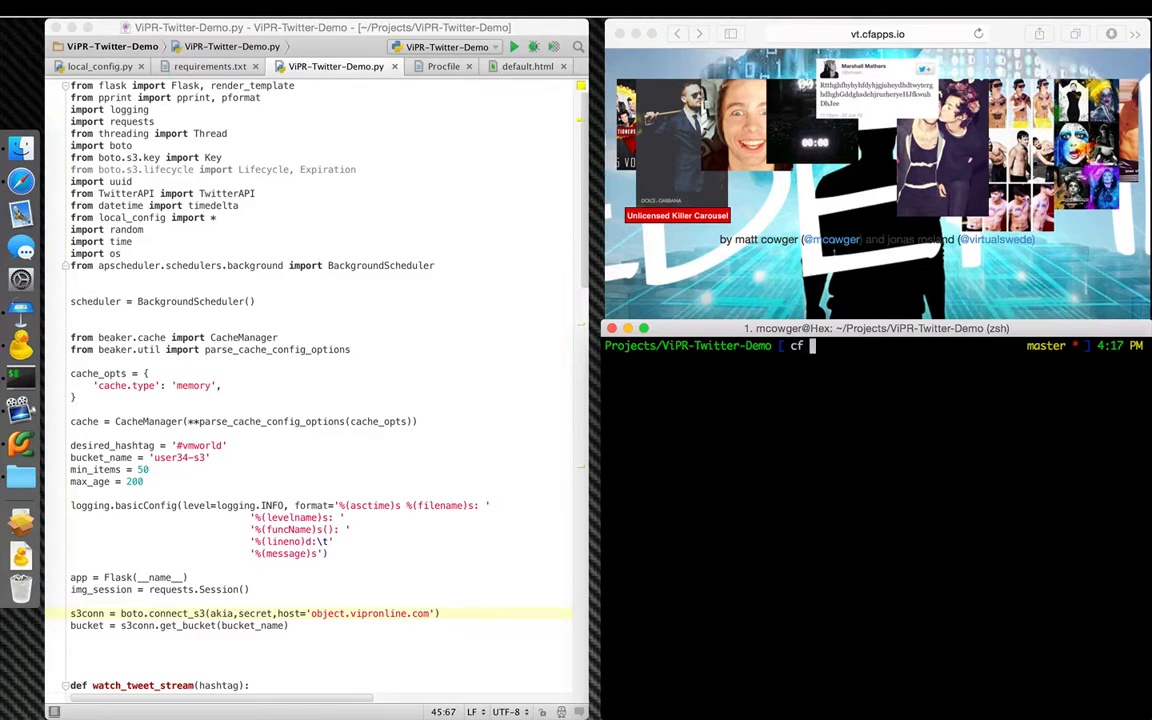
{"action": "key", "text": "Return"}
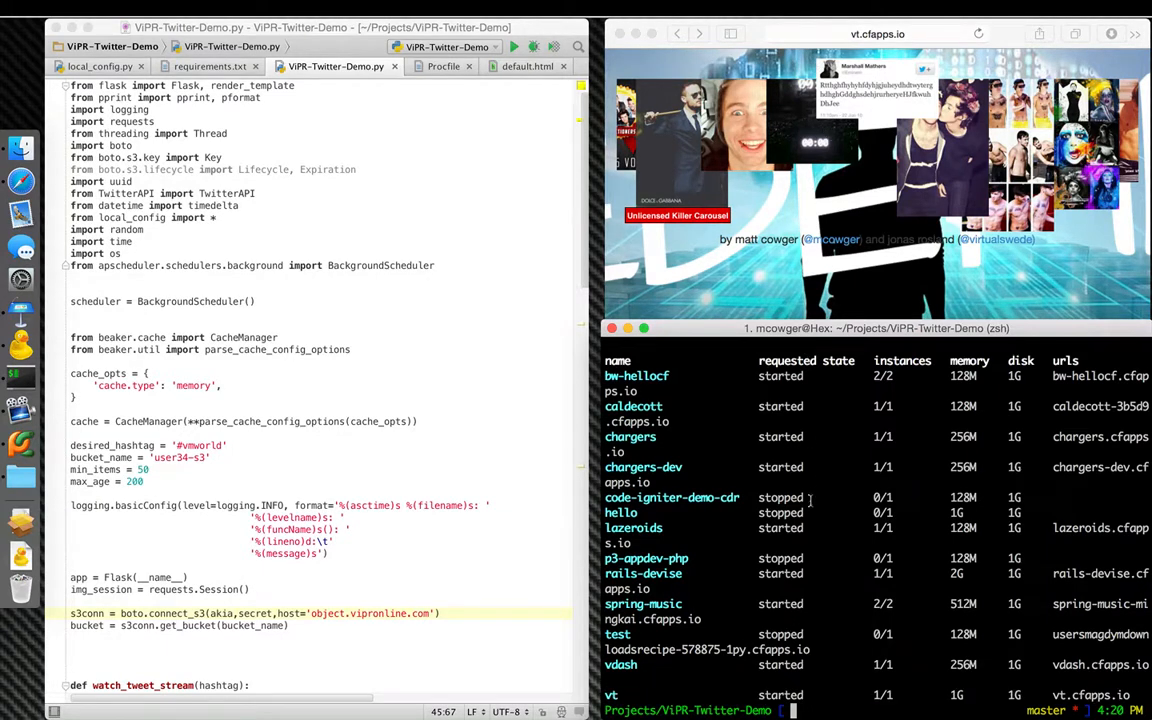
{"action": "type", "text": "c"}
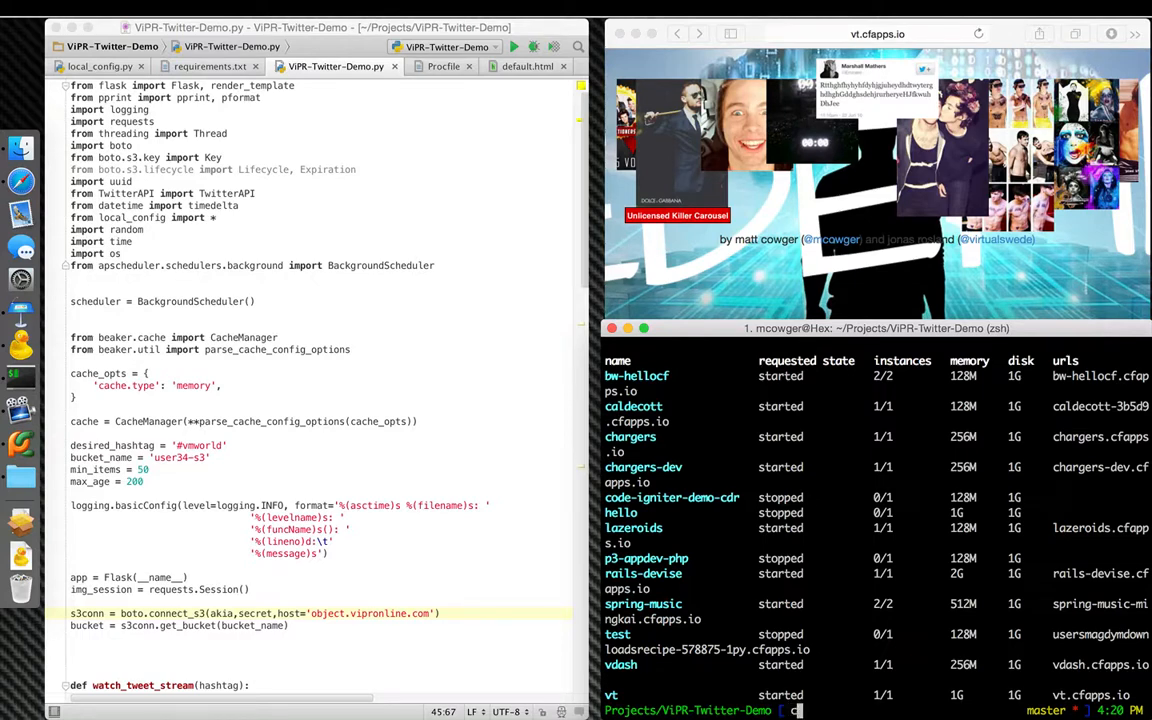
Run 'cf push vt' and follow the upload and Python buildpack staging log
{"action": "type", "text": "f"}
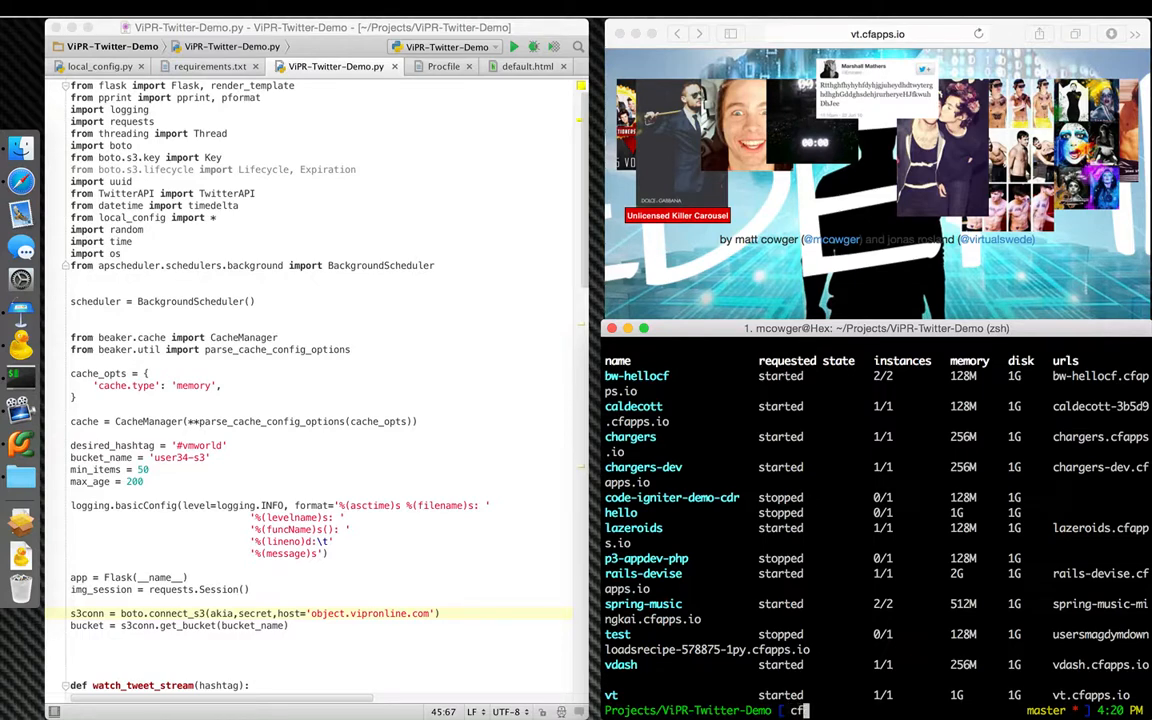
{"action": "type", "text": "push vt"}
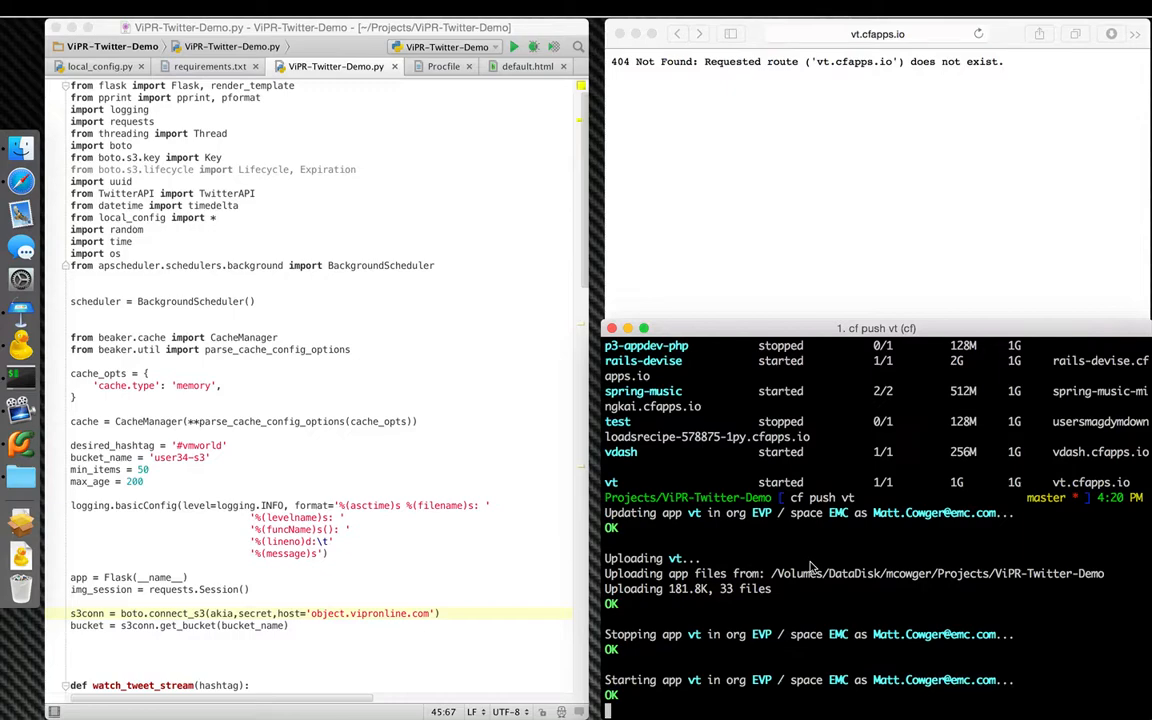
{"action": "scroll", "scroll_direction": "down", "scroll_amount": 3}
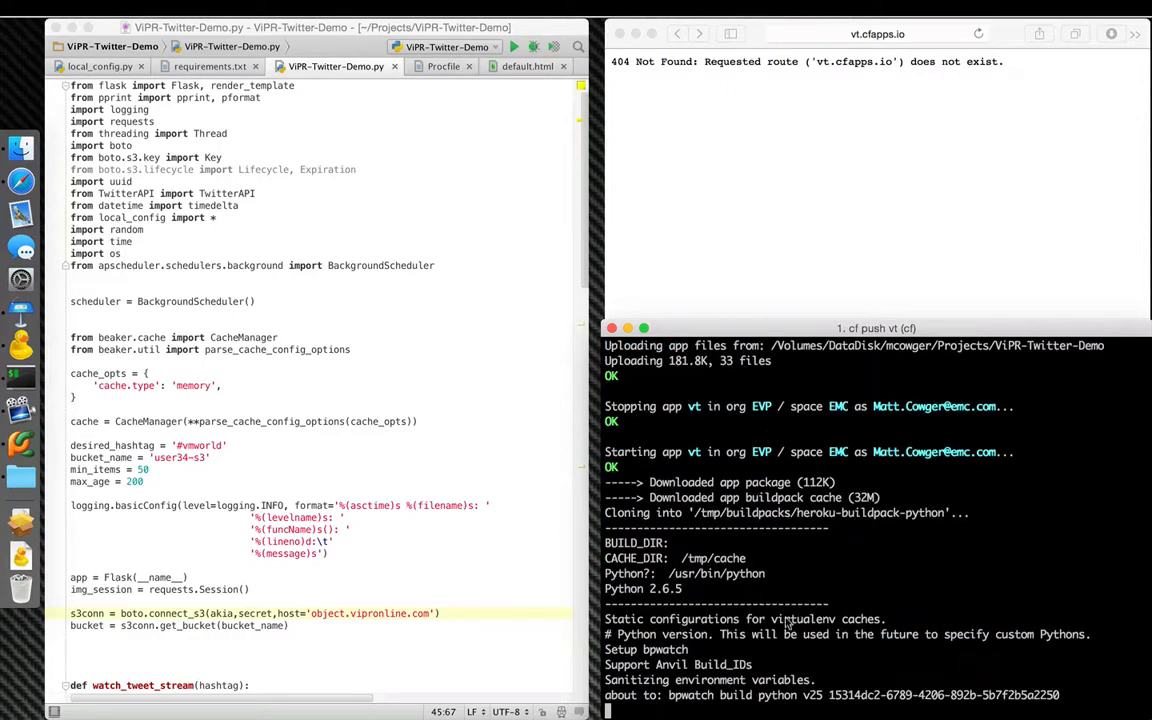
{"action": "scroll", "scroll_direction": "down", "scroll_amount": 3}
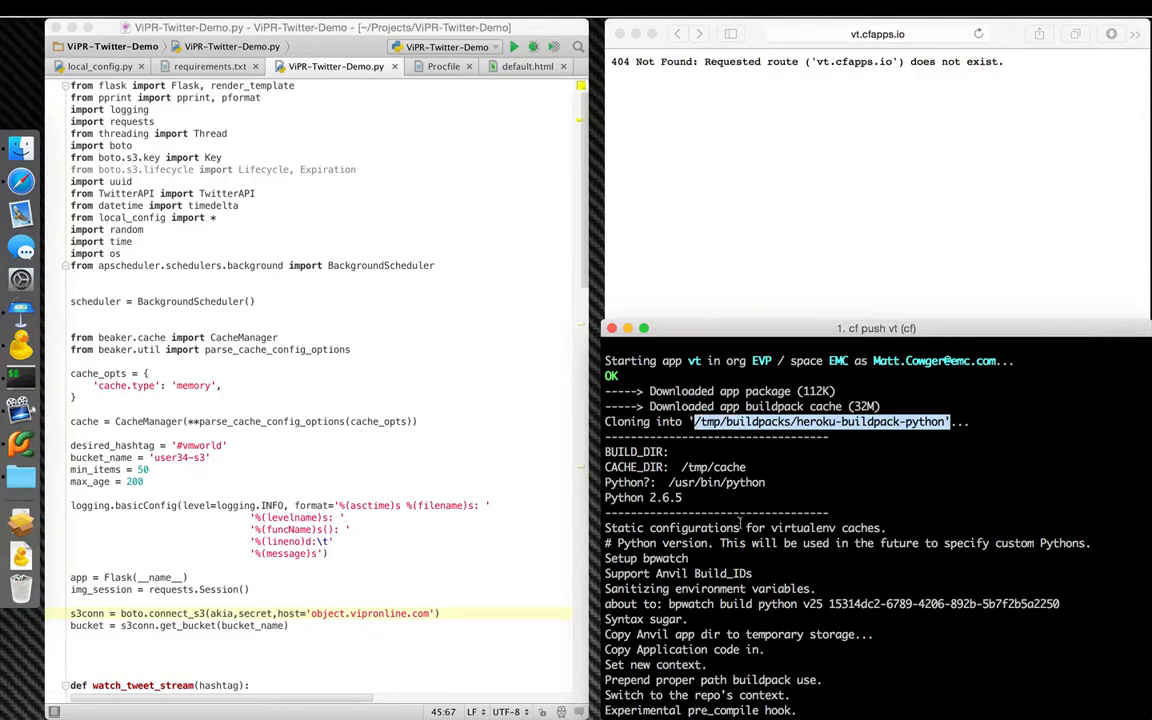
{"action": "scroll", "scroll_direction": "down", "scroll_amount": 3}
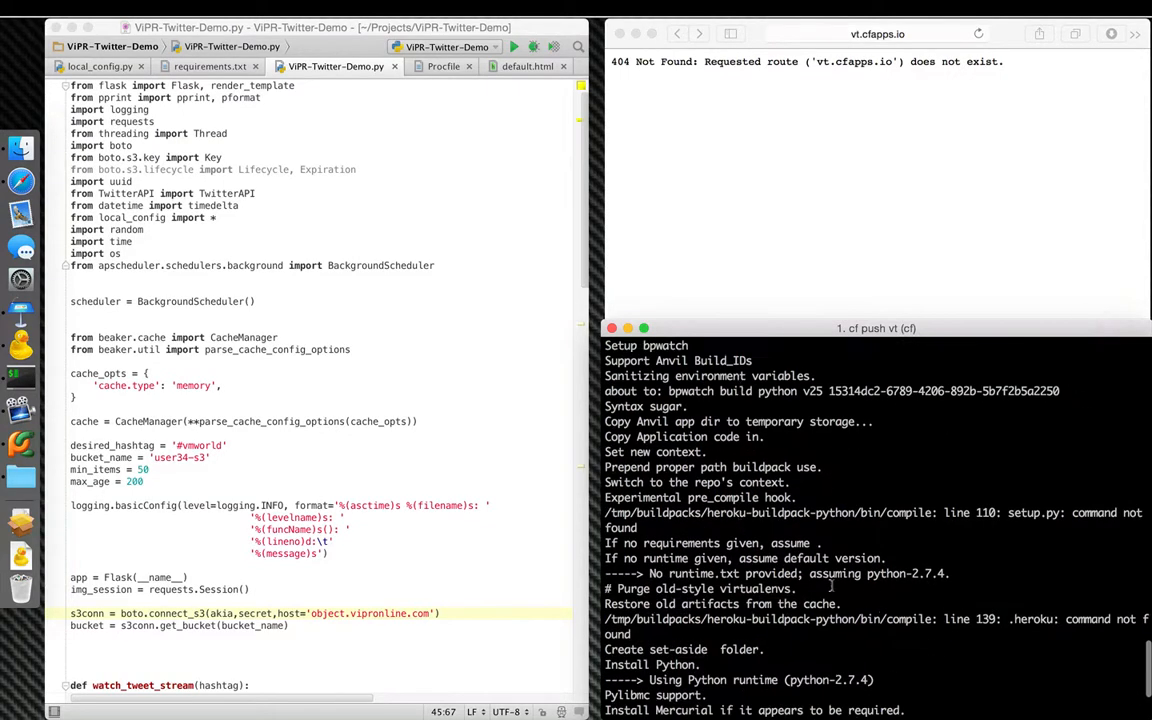
{"action": "double_click", "coordinate": [876, 572]}
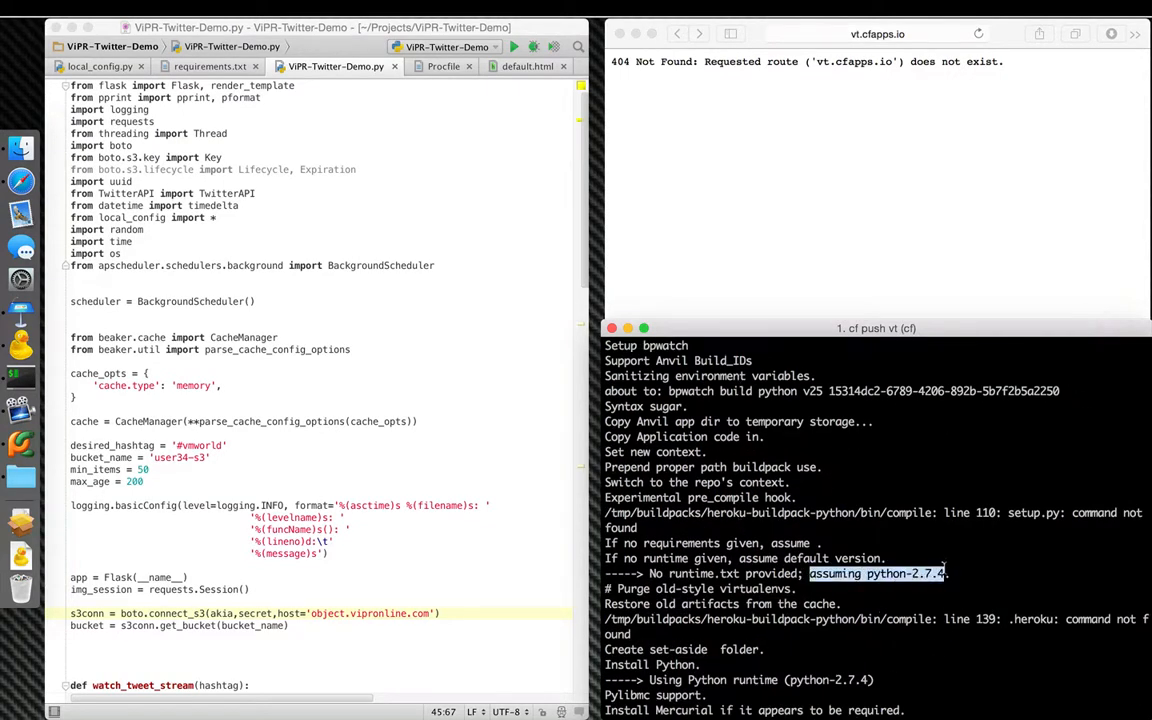
{"action": "scroll", "scroll_direction": "down", "scroll_amount": 3}
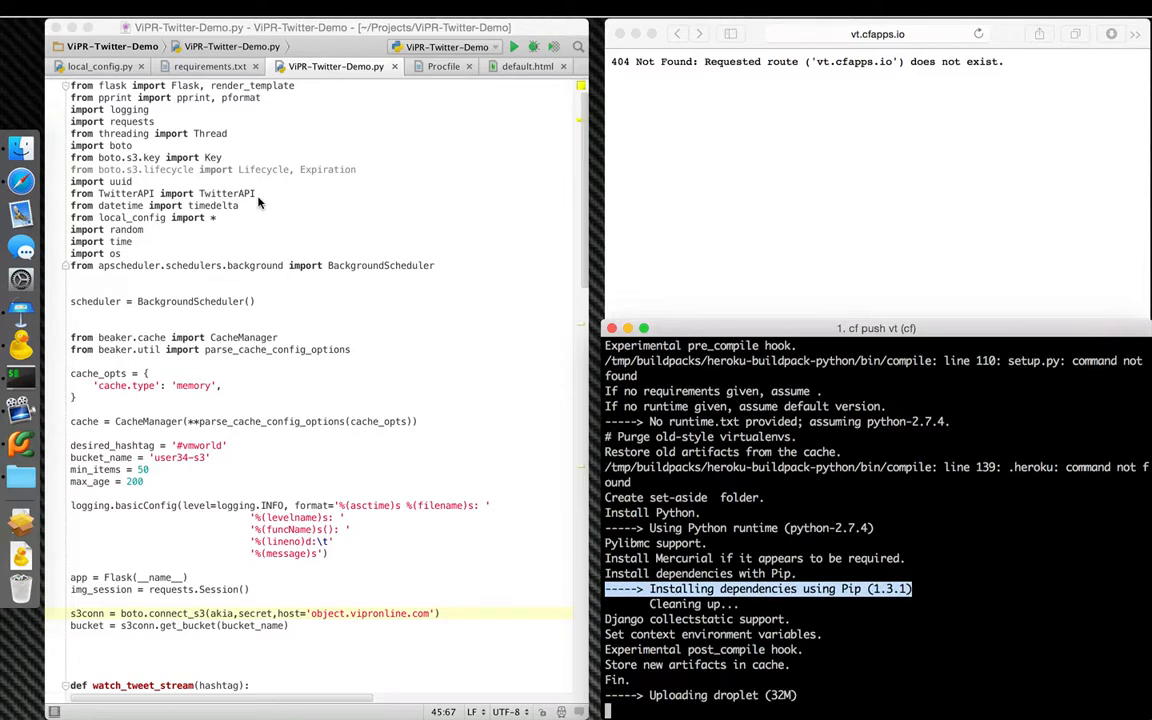
Review the package list in requirements.txt, then return to ViPR-Twitter-Demo.py
{"action": "left_click", "coordinate": [210, 66]}
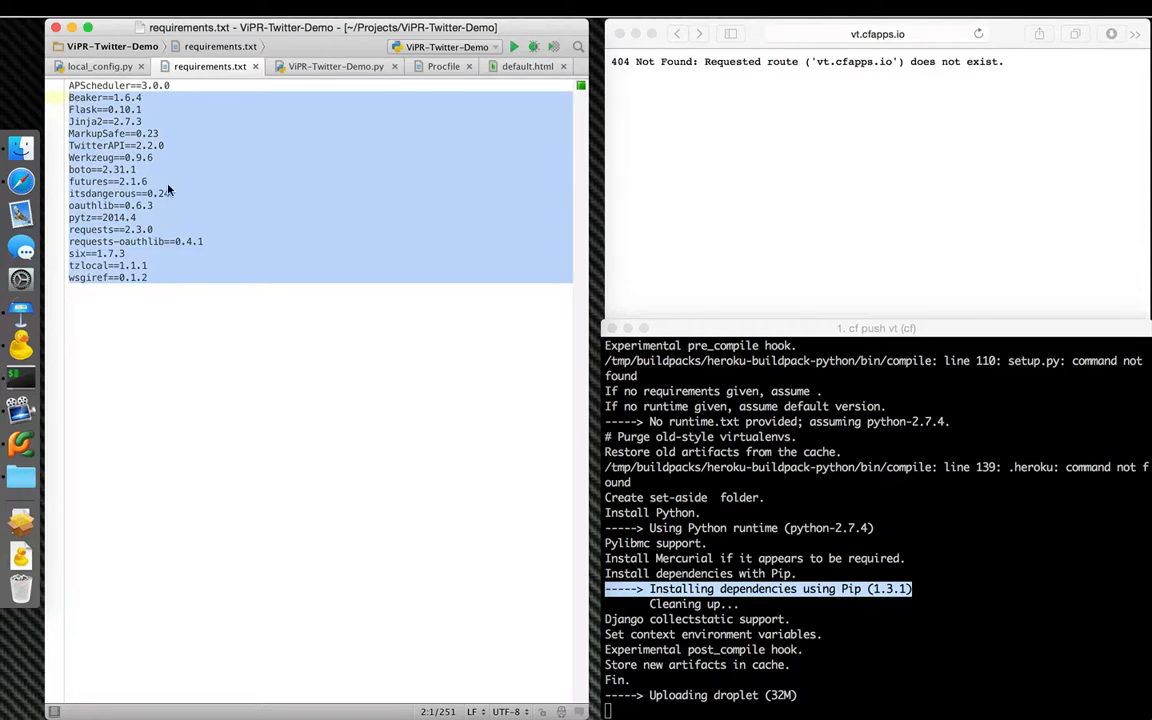
{"action": "left_click", "coordinate": [336, 66]}
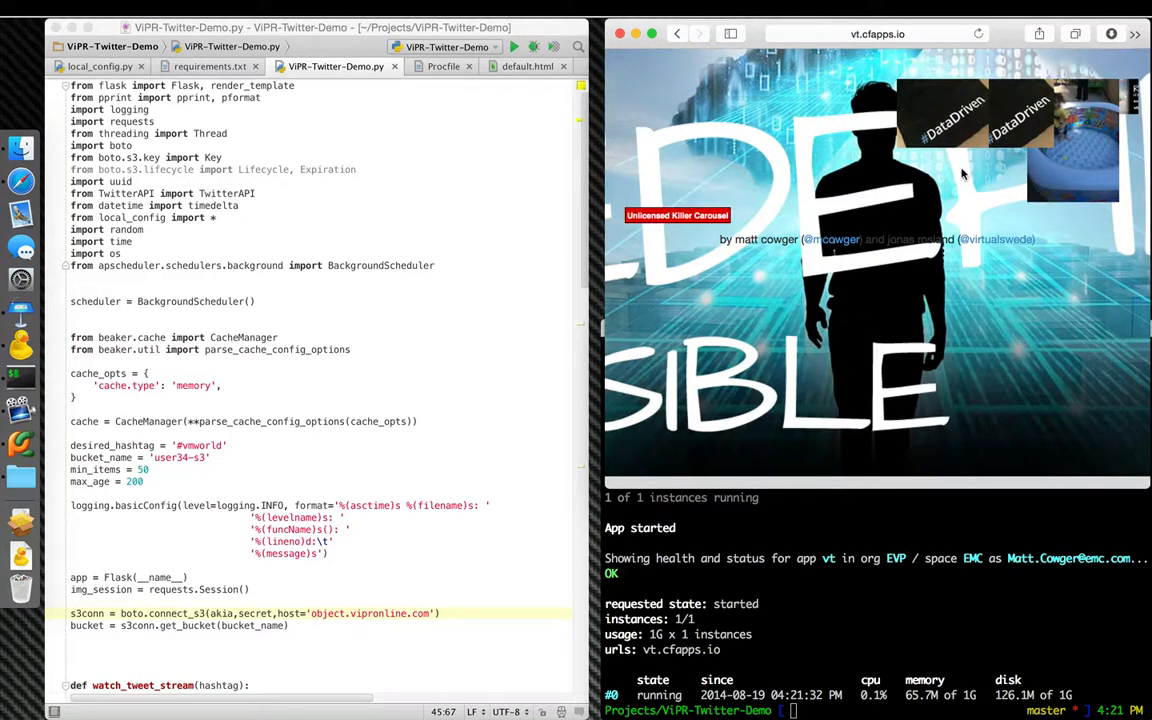
{"action": "mouse_move", "coordinate": [924, 202]}
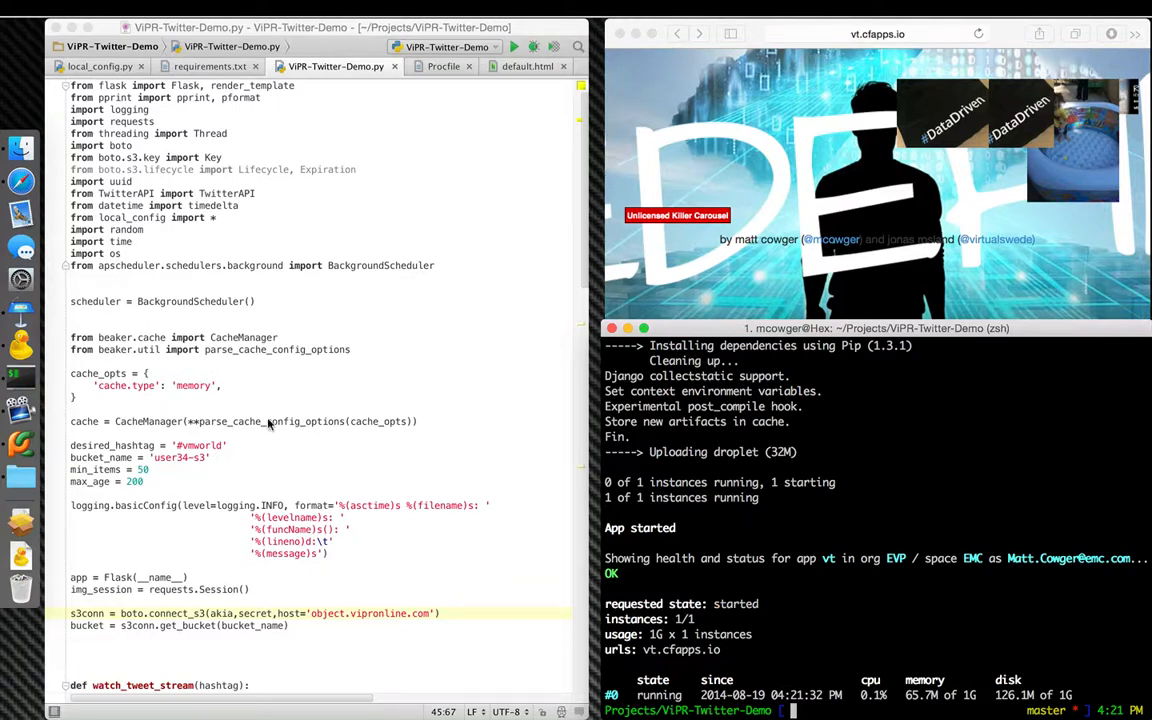
{"action": "mouse_move", "coordinate": [92, 374]}
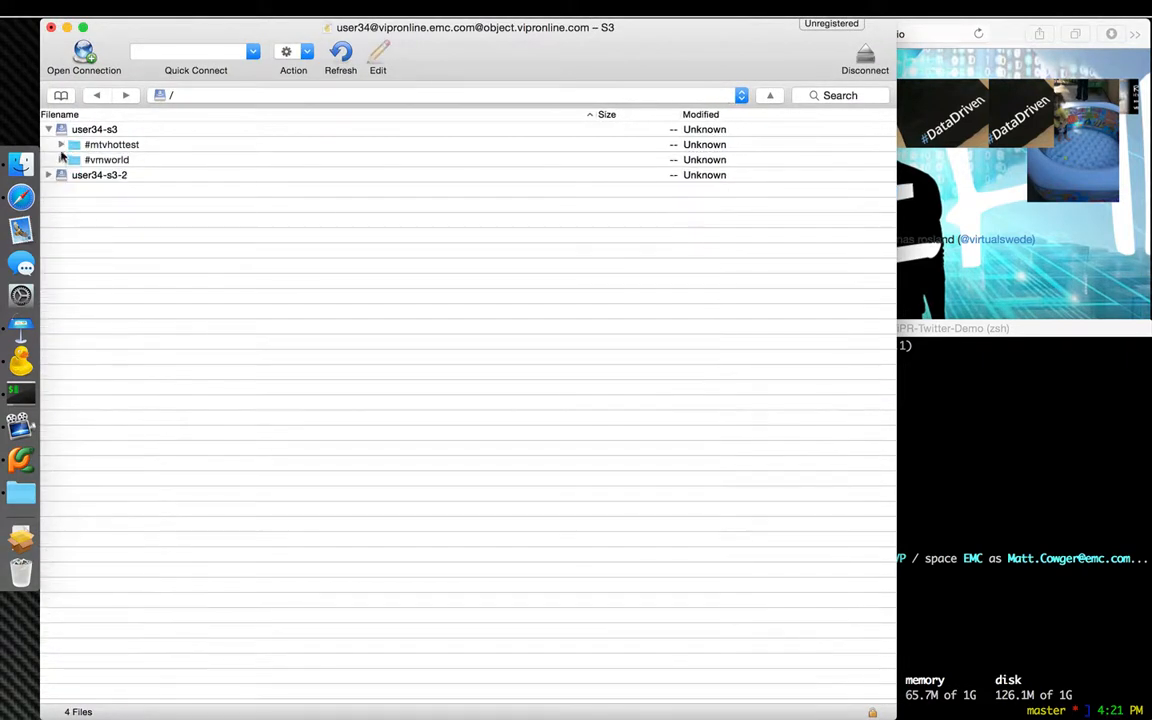
{"action": "left_click", "coordinate": [60, 160]}
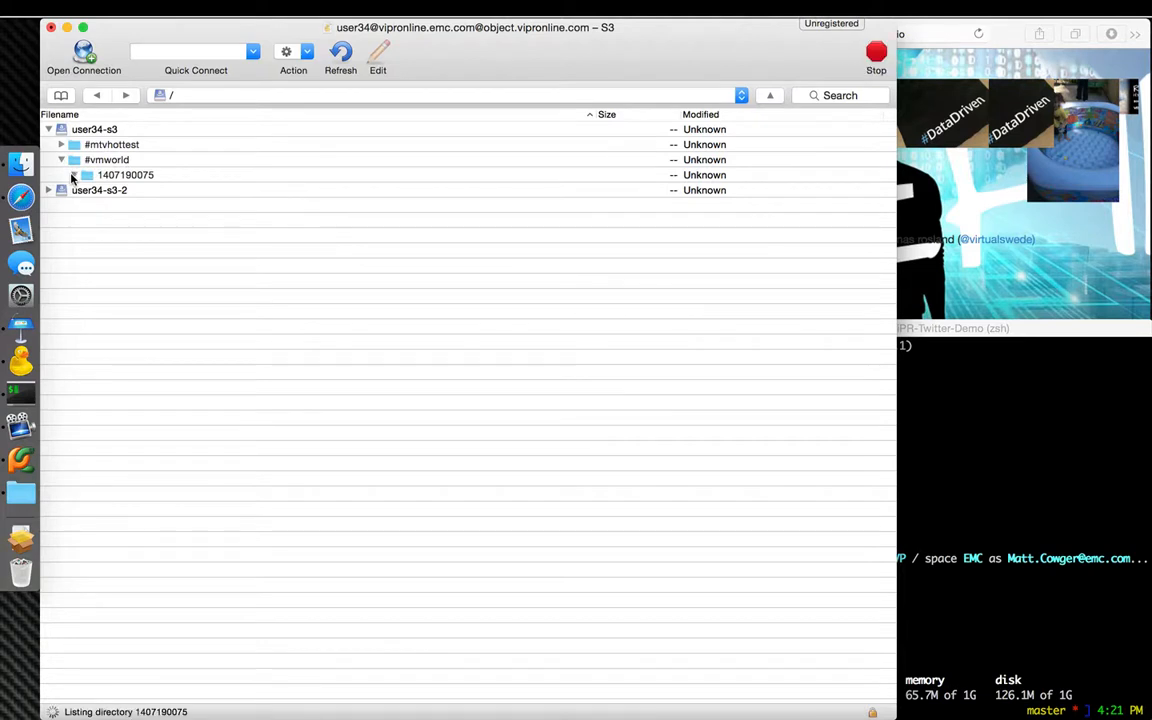
{"action": "left_click", "coordinate": [74, 176]}
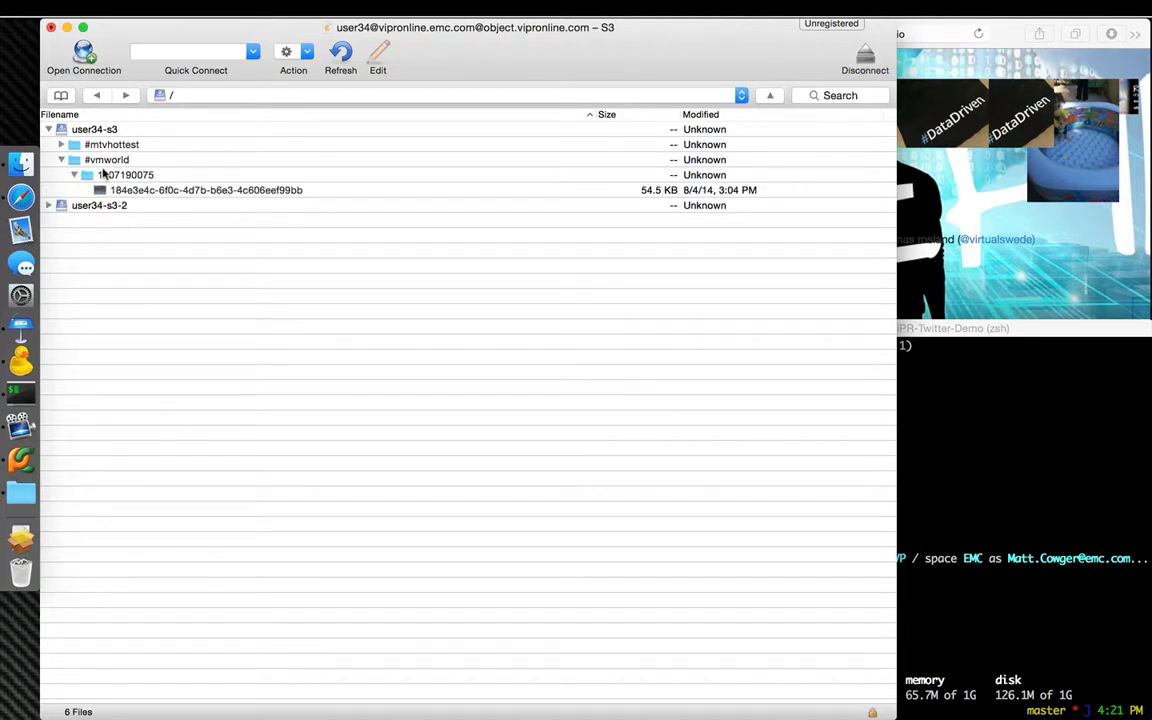
{"action": "left_click", "coordinate": [204, 190]}
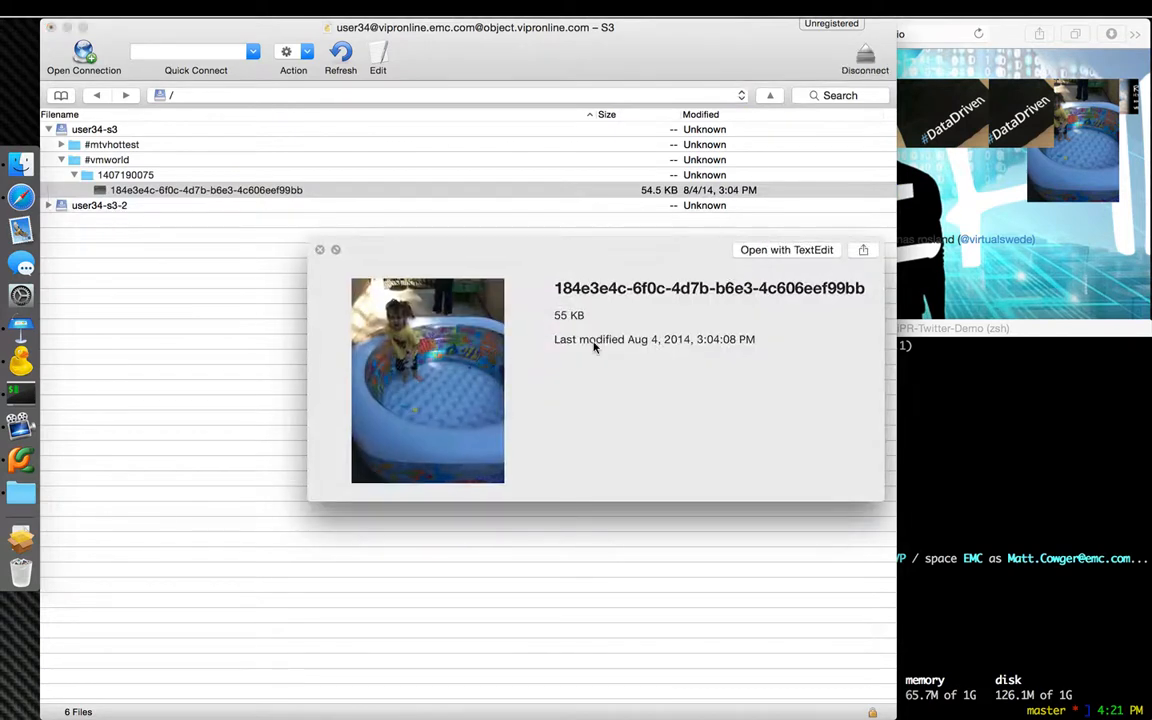
{"action": "mouse_move", "coordinate": [464, 396]}
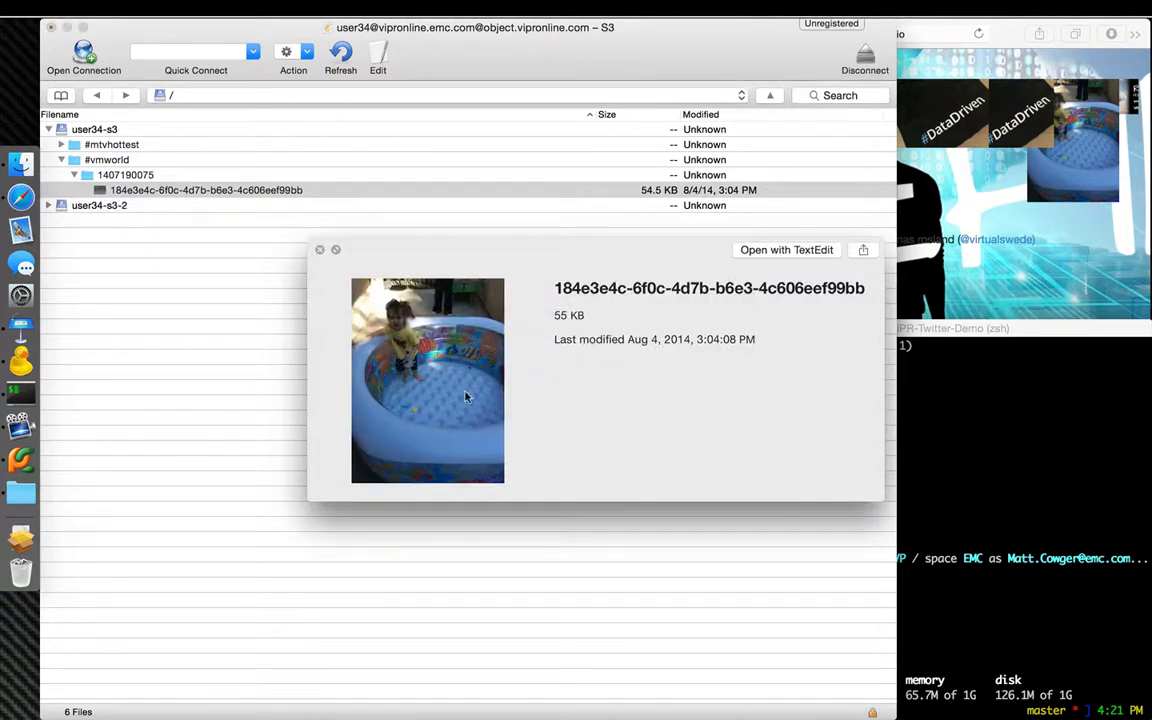
{"action": "mouse_move", "coordinate": [532, 448]}
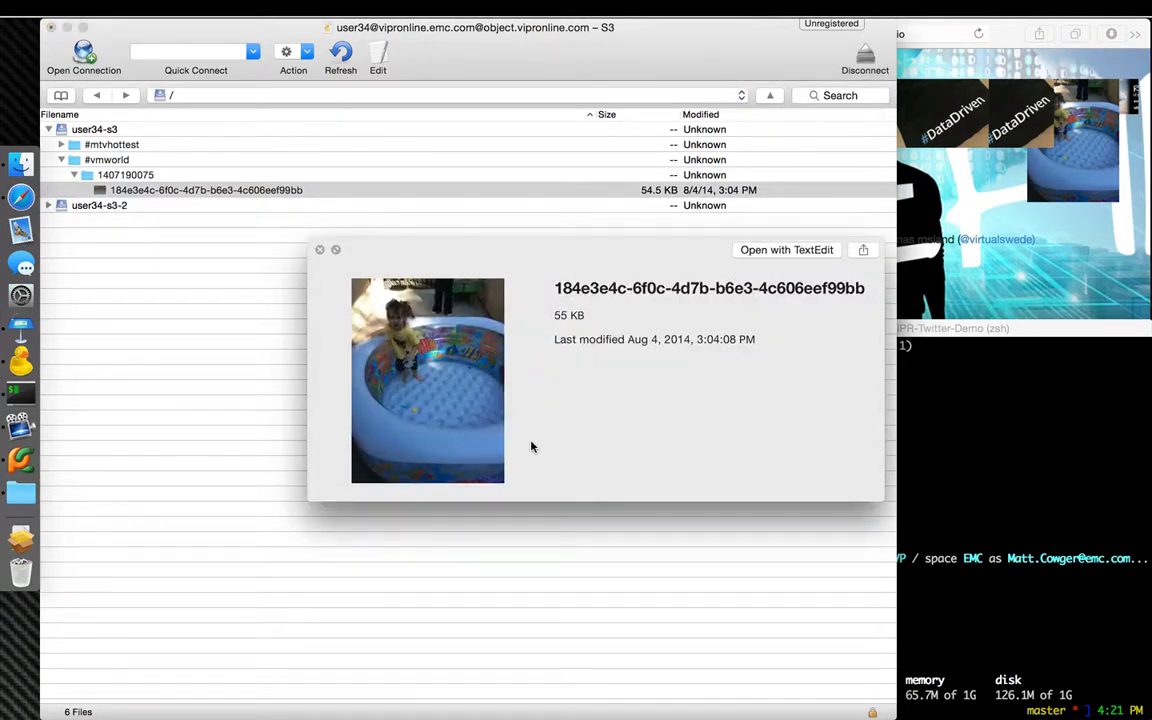
{"action": "mouse_move", "coordinate": [320, 252]}
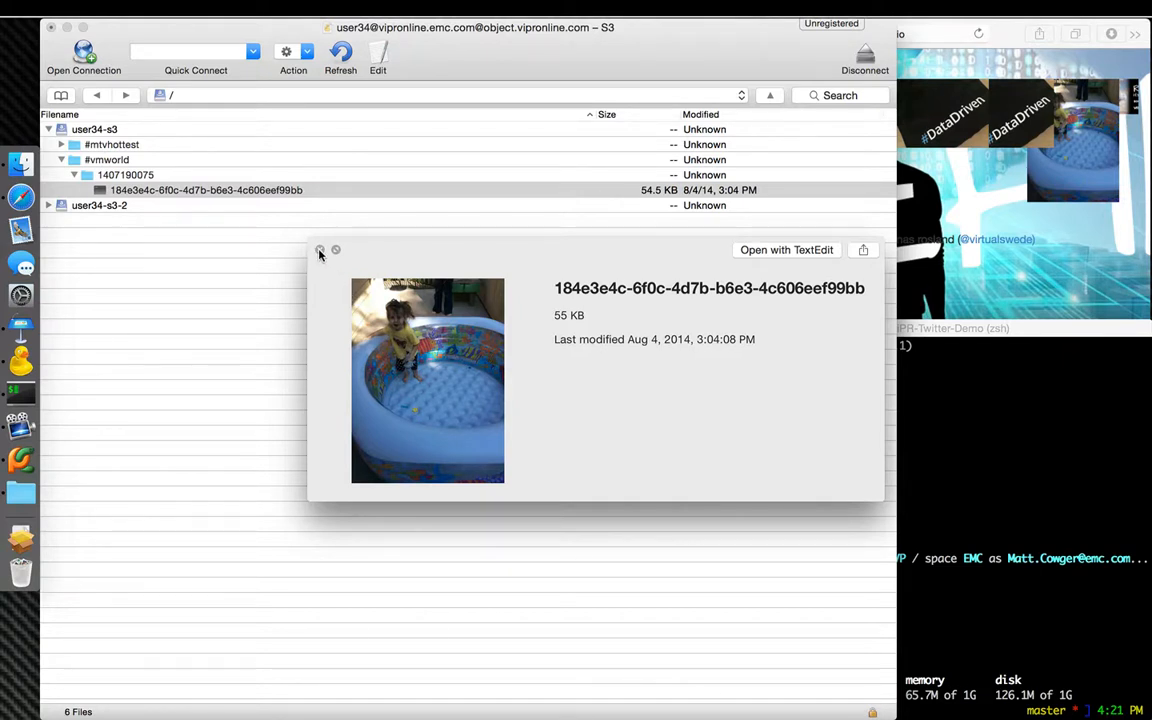
{"action": "left_click", "coordinate": [320, 250]}
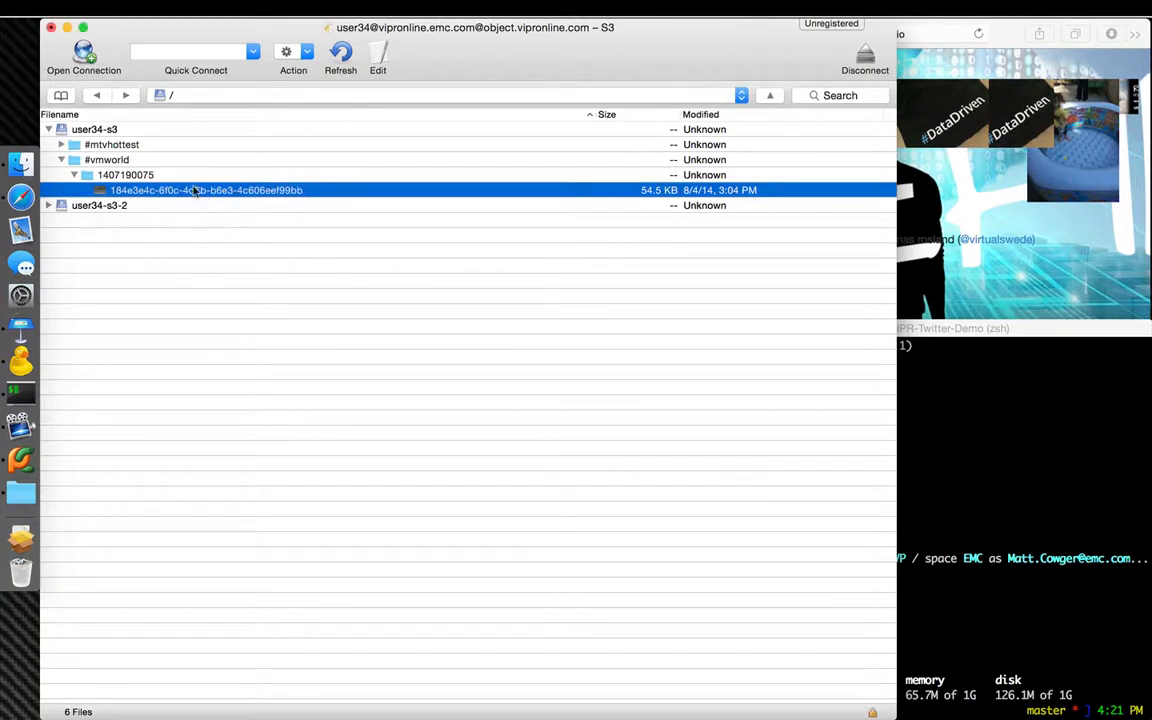